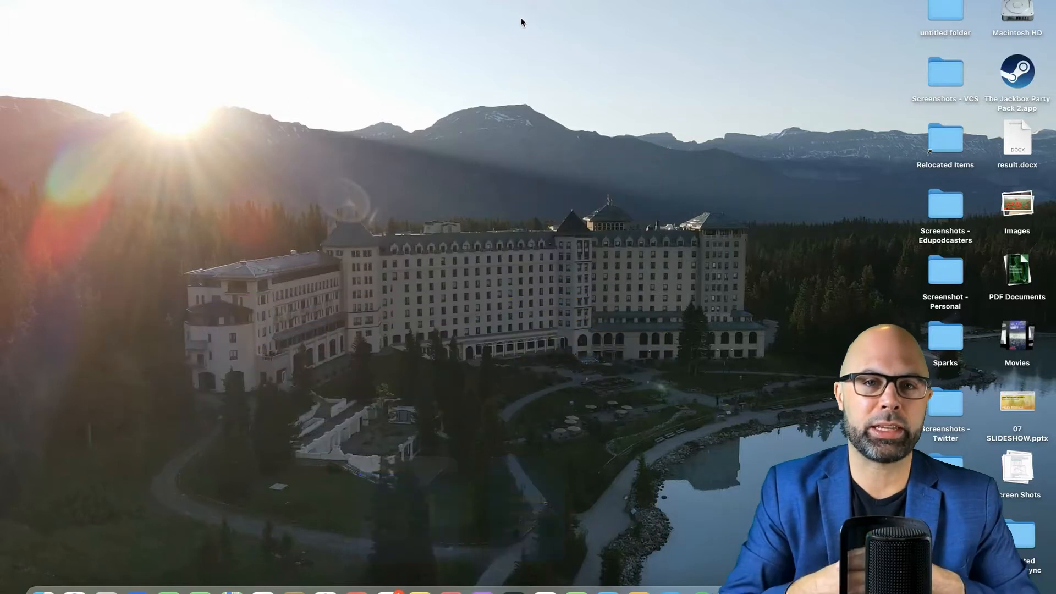
pyautogui.moveTo(367, 113)
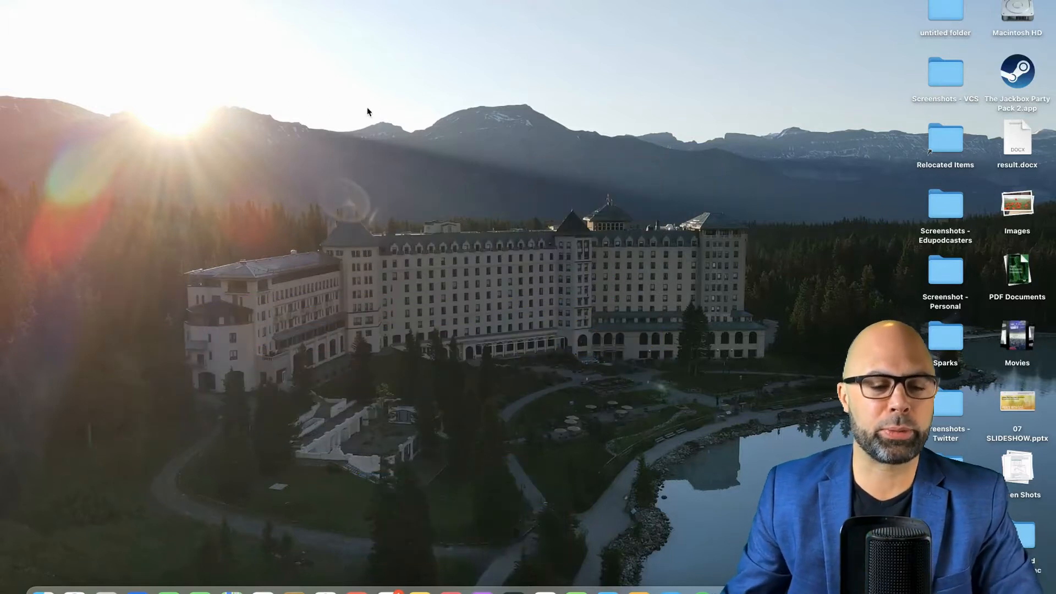
pyautogui.moveTo(263, 593)
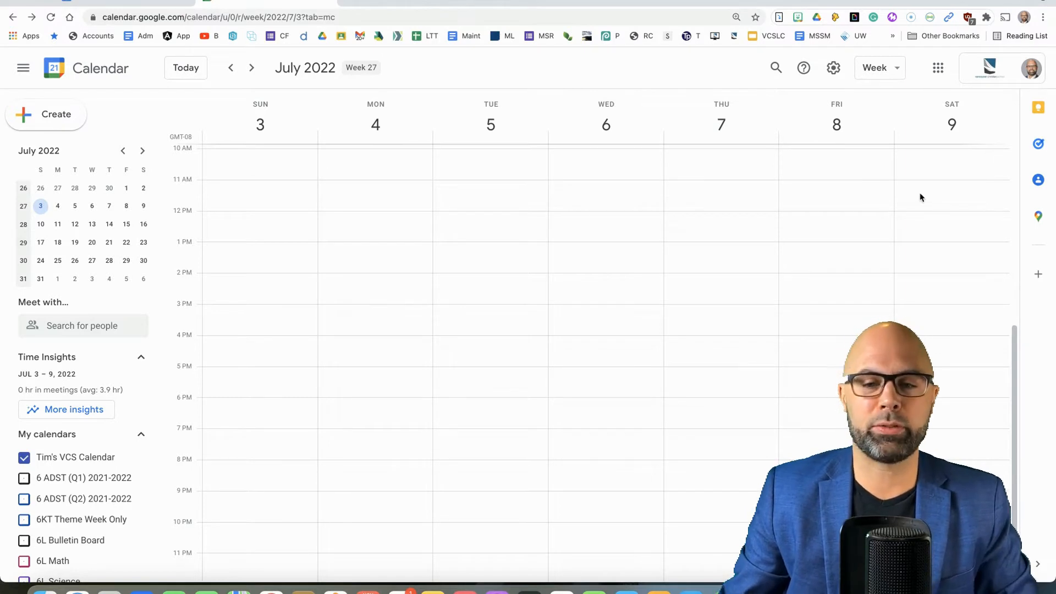
# - Create 'Important Meeting' on Saturday, July 9, 11am–12pm, adding the guests and confirming outside invitations
pyautogui.click(947, 194)
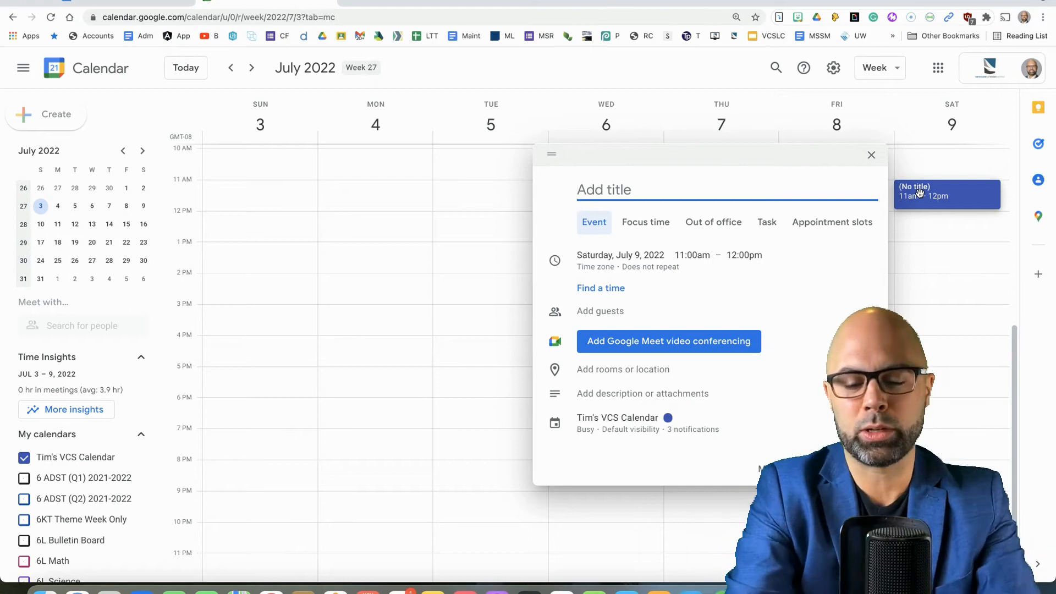
pyautogui.write('Important Meeting')
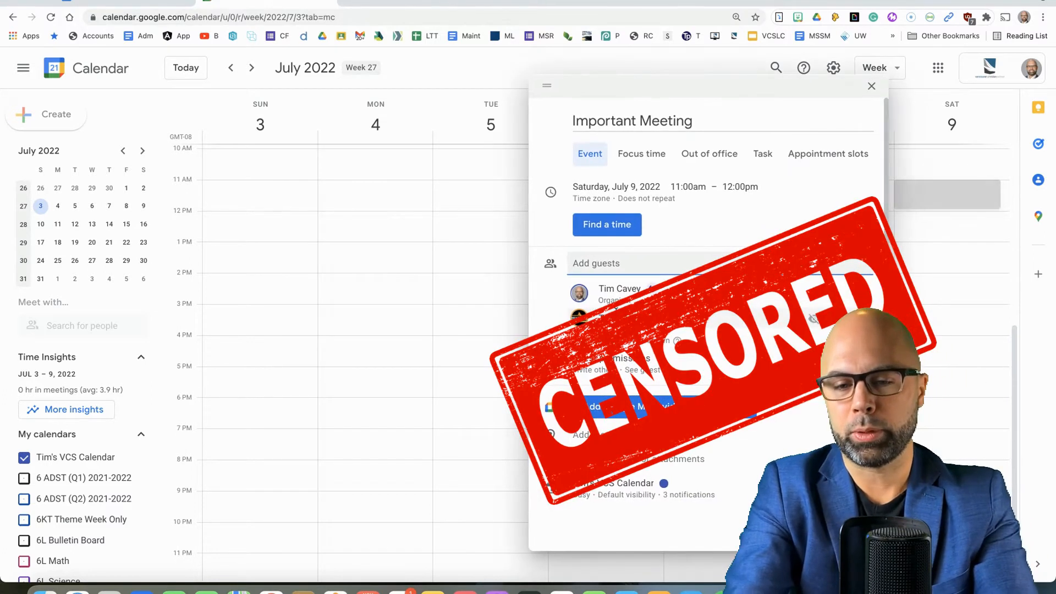
pyautogui.write('mister')
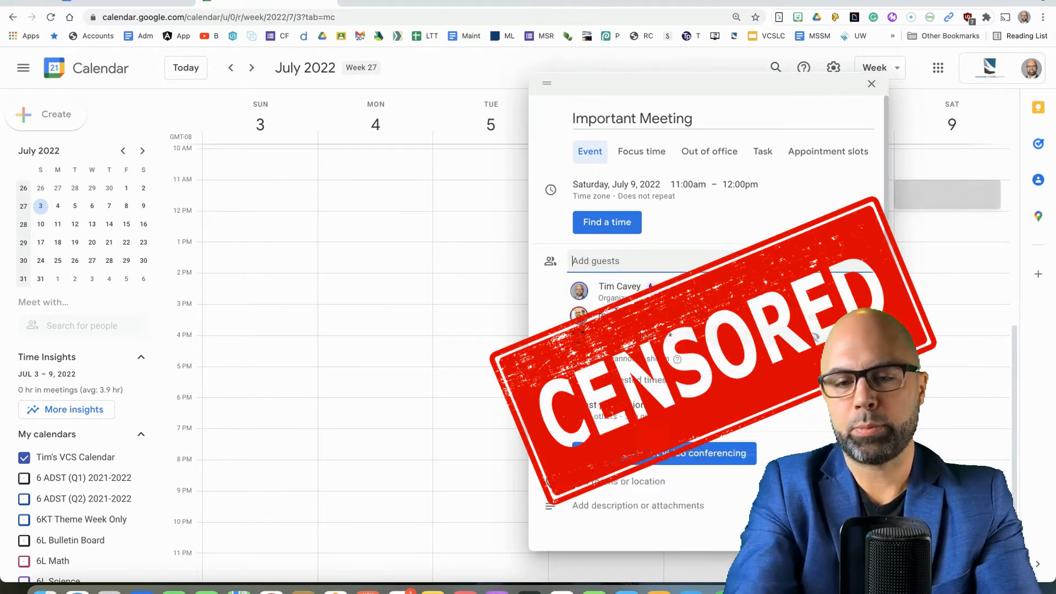
pyautogui.write('timot')
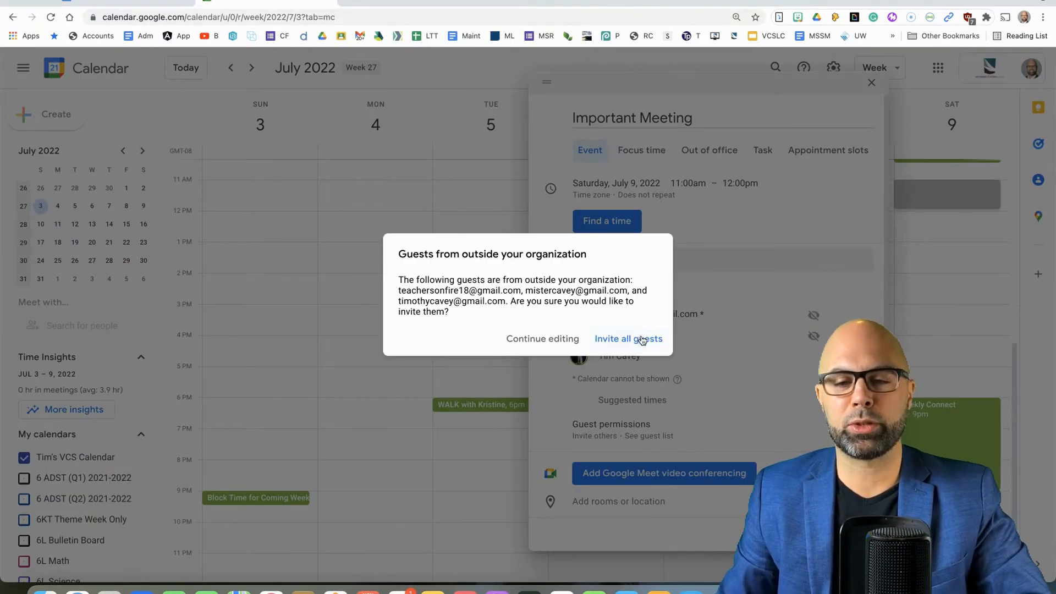
pyautogui.click(628, 339)
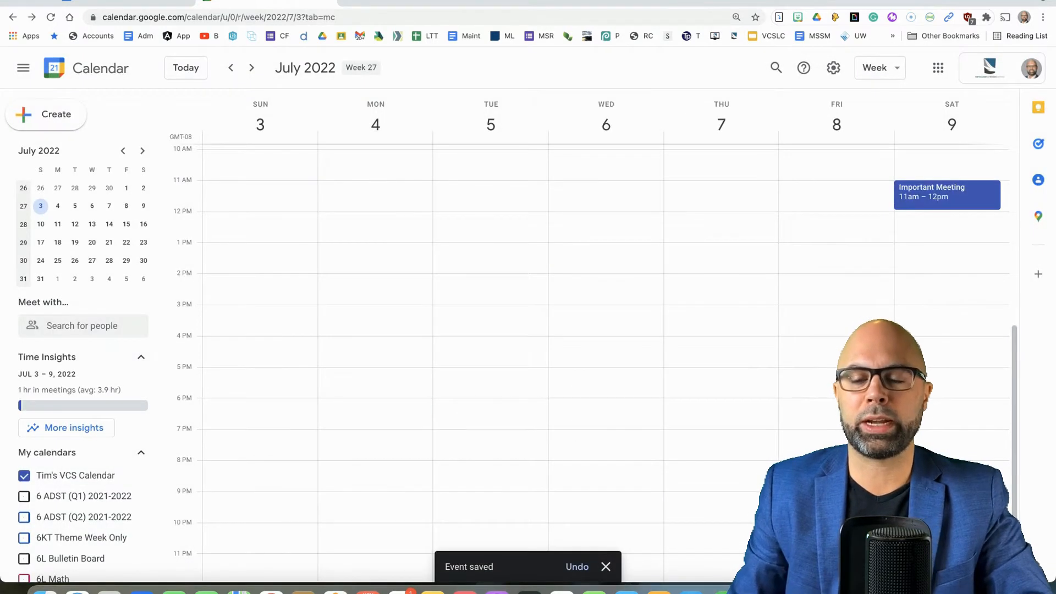
pyautogui.moveTo(978, 200)
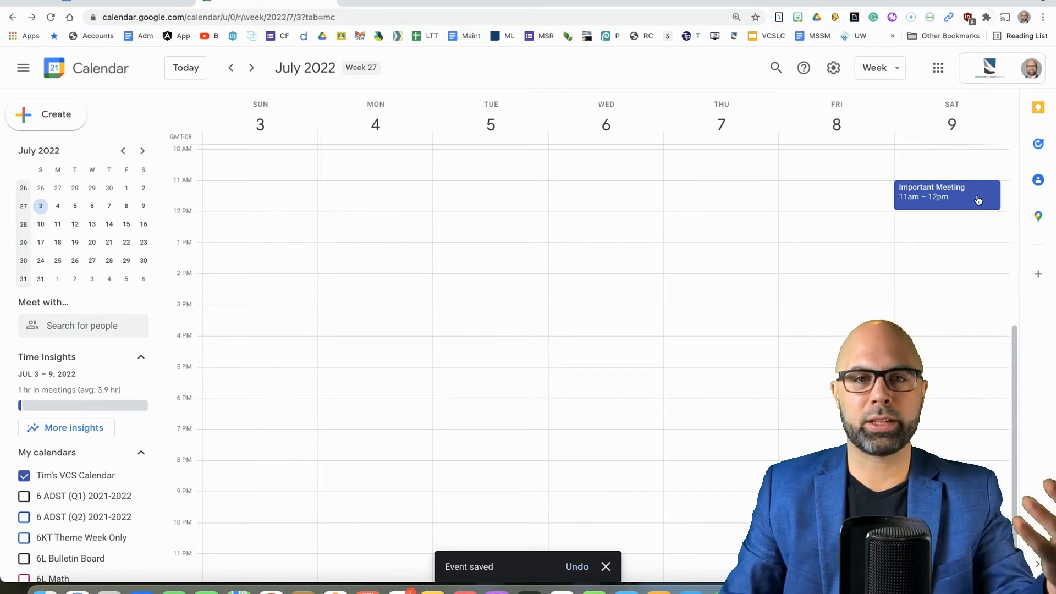
# - From the Important Meeting event popup, take meeting notes to generate a pre-filled Google Doc
pyautogui.click(947, 195)
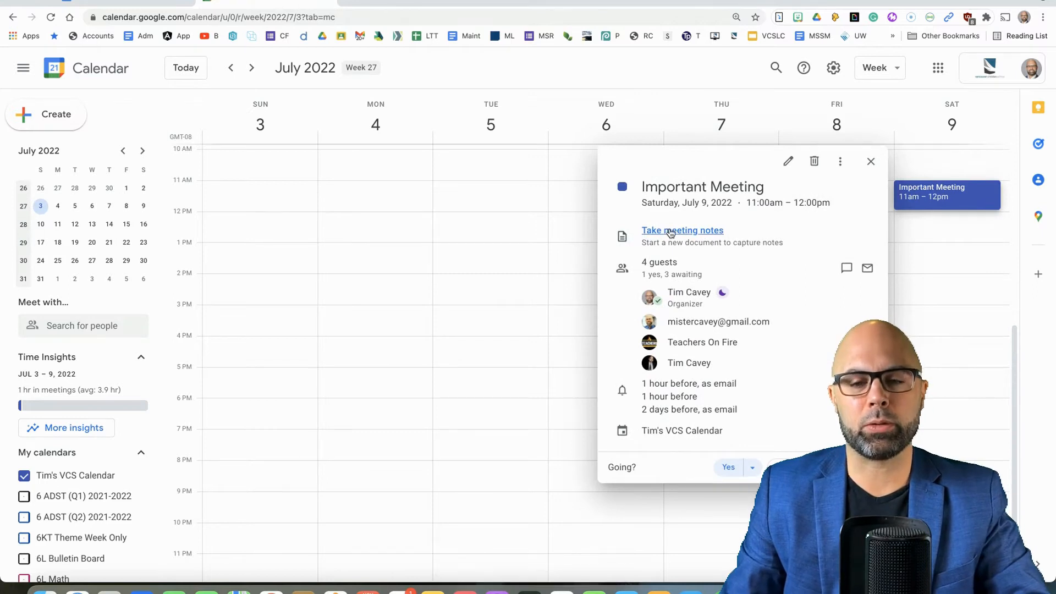
pyautogui.click(682, 230)
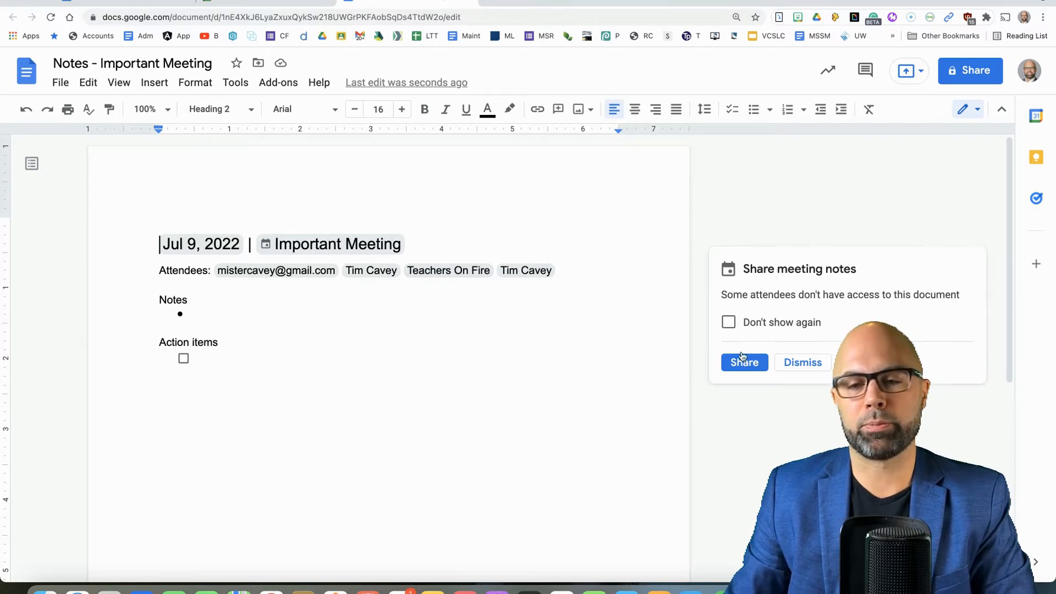
pyautogui.moveTo(930, 297)
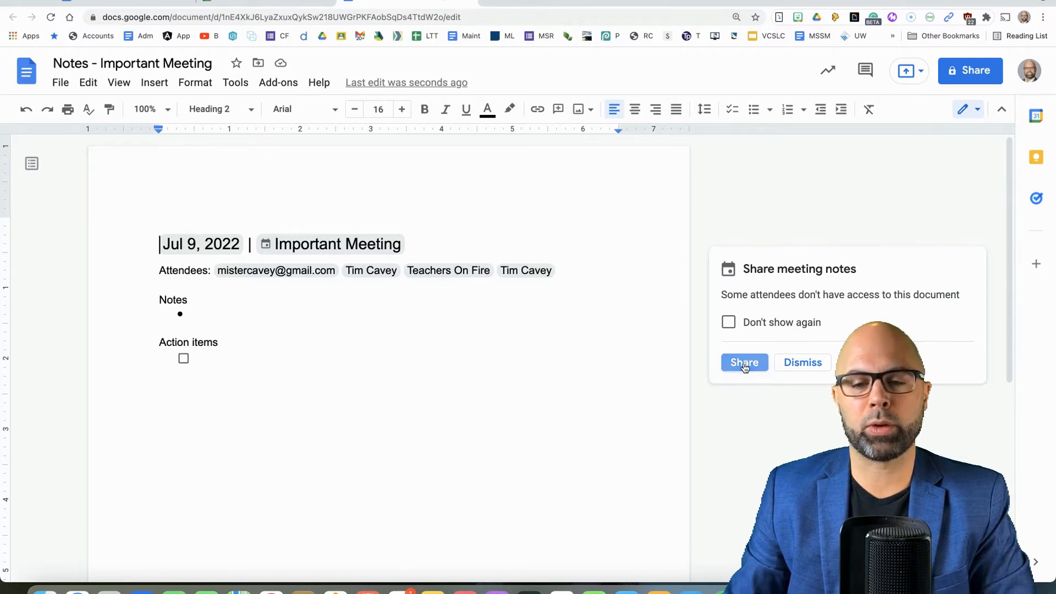
# - Share the meeting notes with the three attendees lacking access, granting Comment permission
pyautogui.click(744, 363)
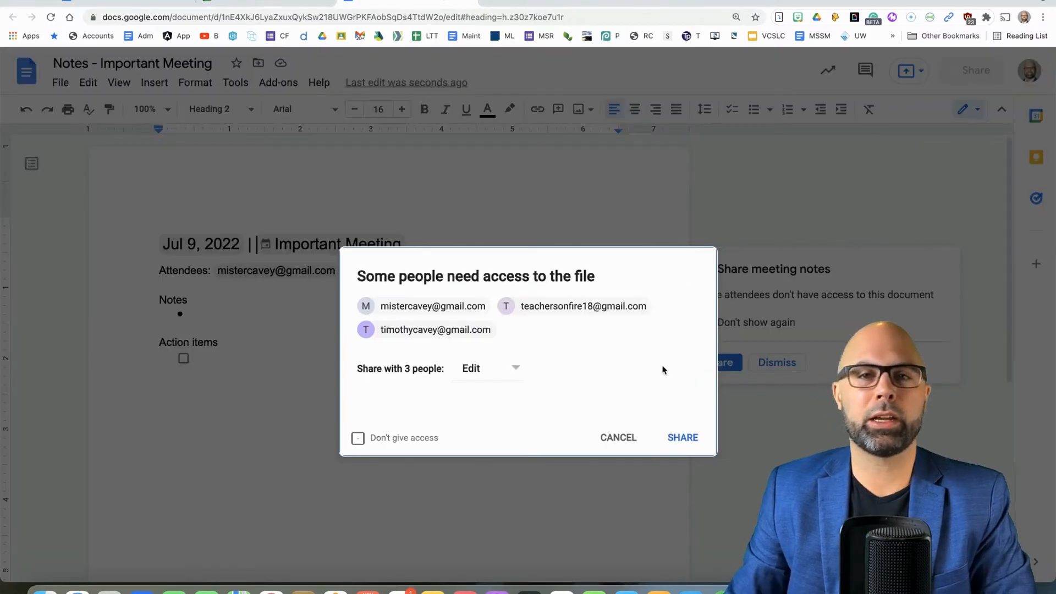
pyautogui.click(487, 369)
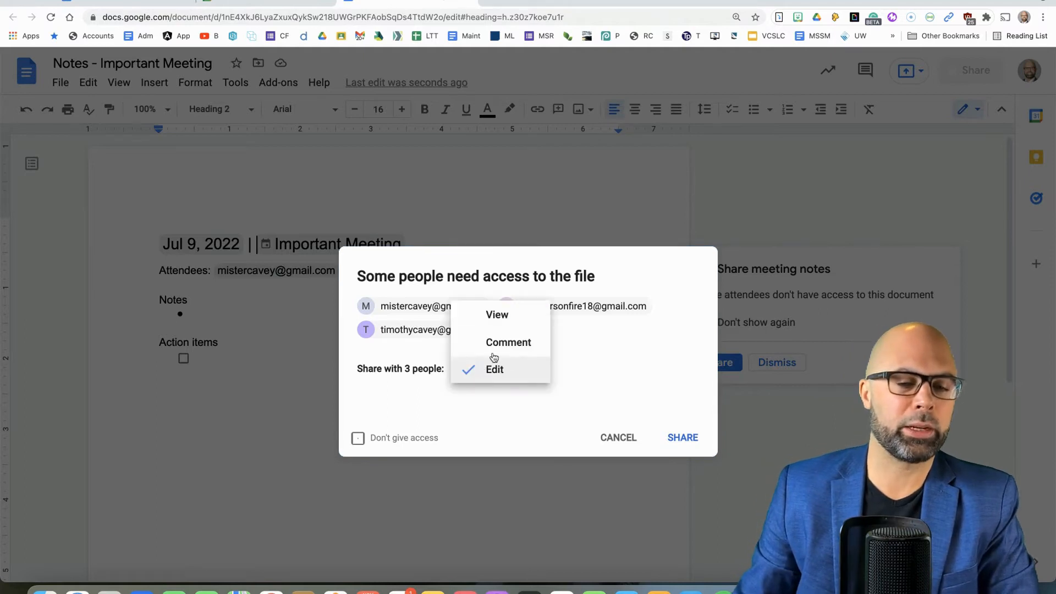
pyautogui.click(508, 342)
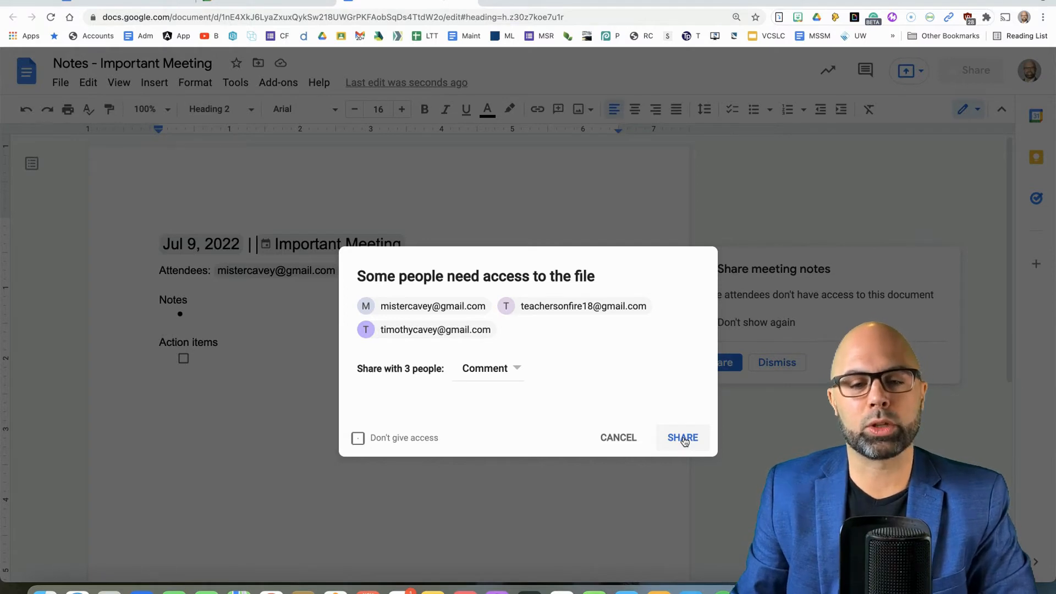
pyautogui.click(682, 438)
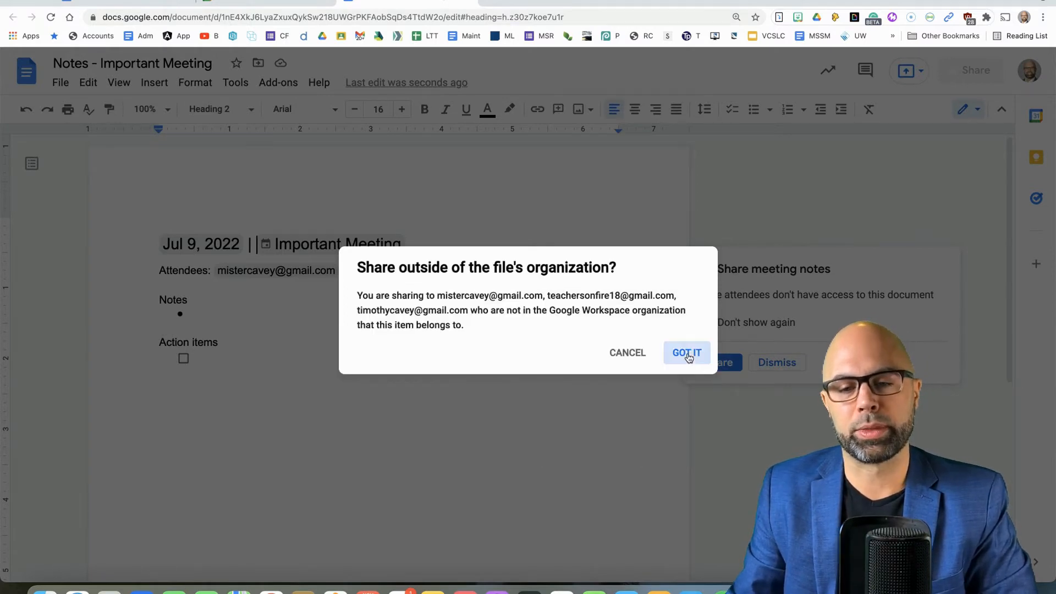
pyautogui.click(687, 352)
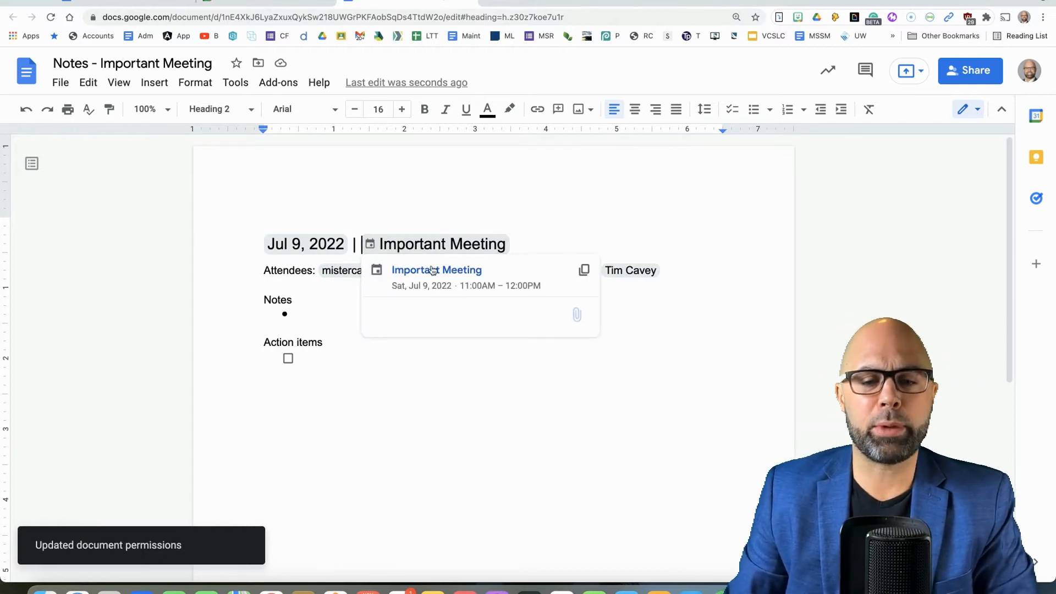
pyautogui.moveTo(428, 275)
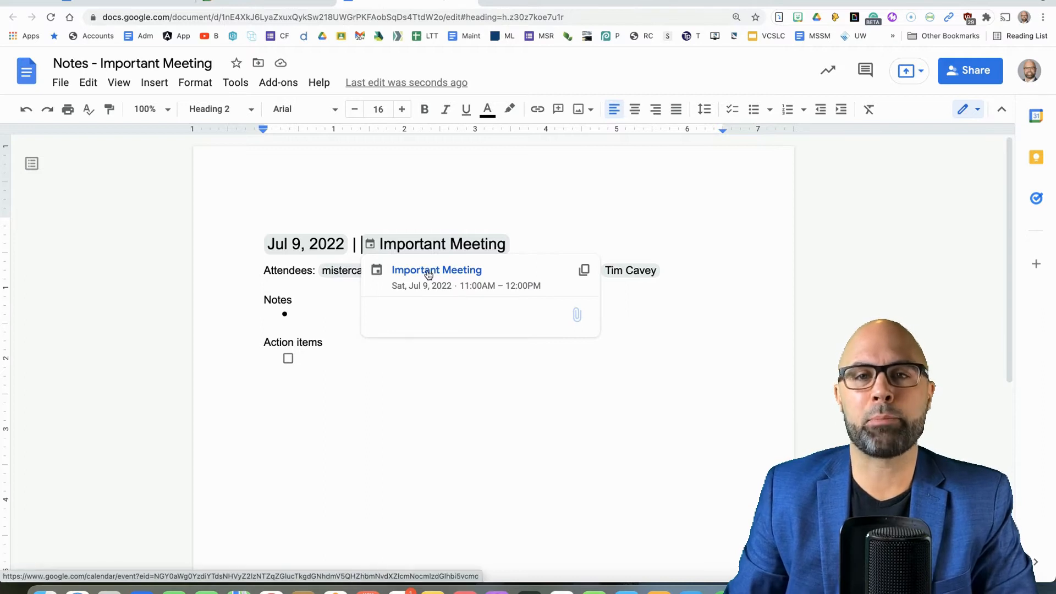
# - From the linked Important Meeting event, reopen the attached 'Notes - Important Meeting' document
pyautogui.click(436, 270)
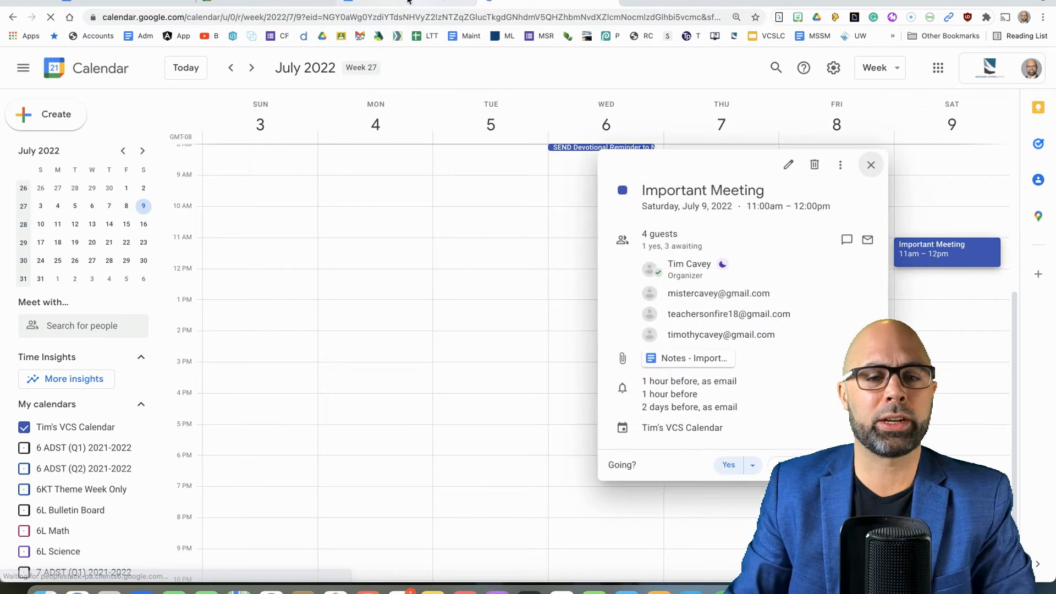
pyautogui.click(688, 359)
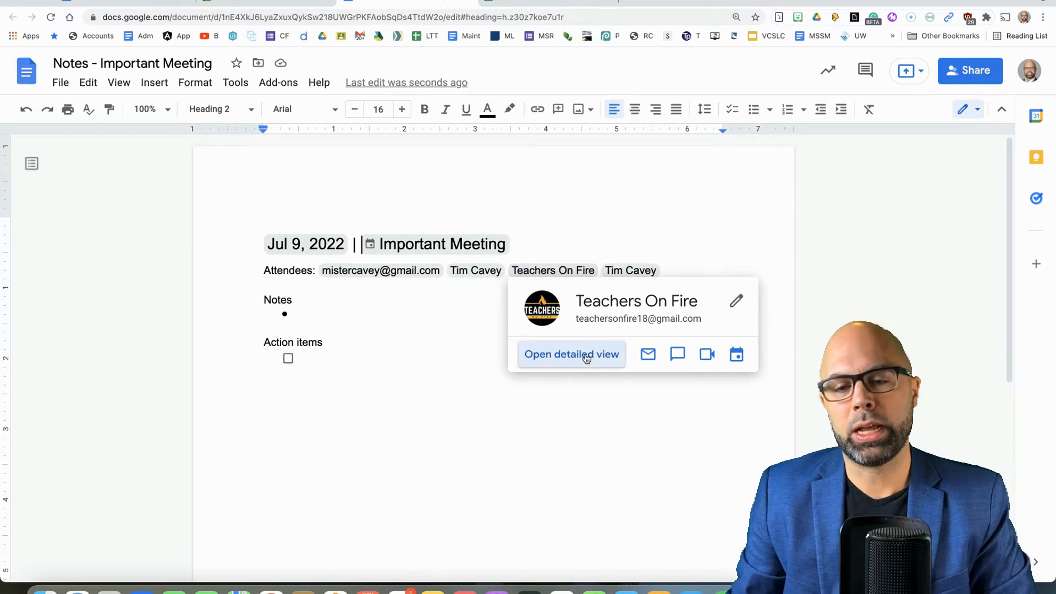
# - Close the Teachers On Fire attendee contact card to show only the notes document
pyautogui.click(572, 355)
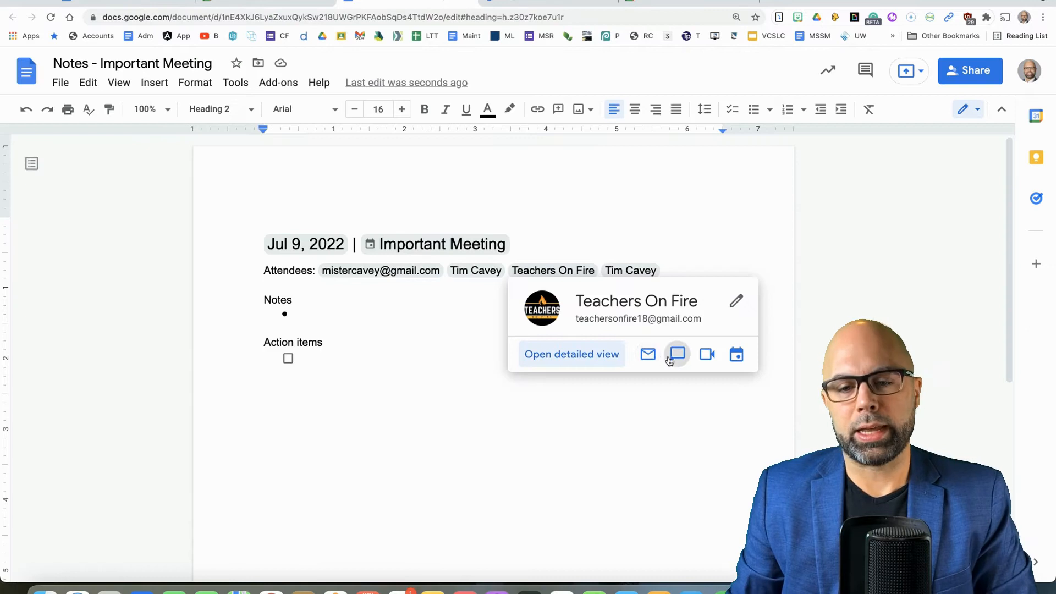
pyautogui.moveTo(678, 355)
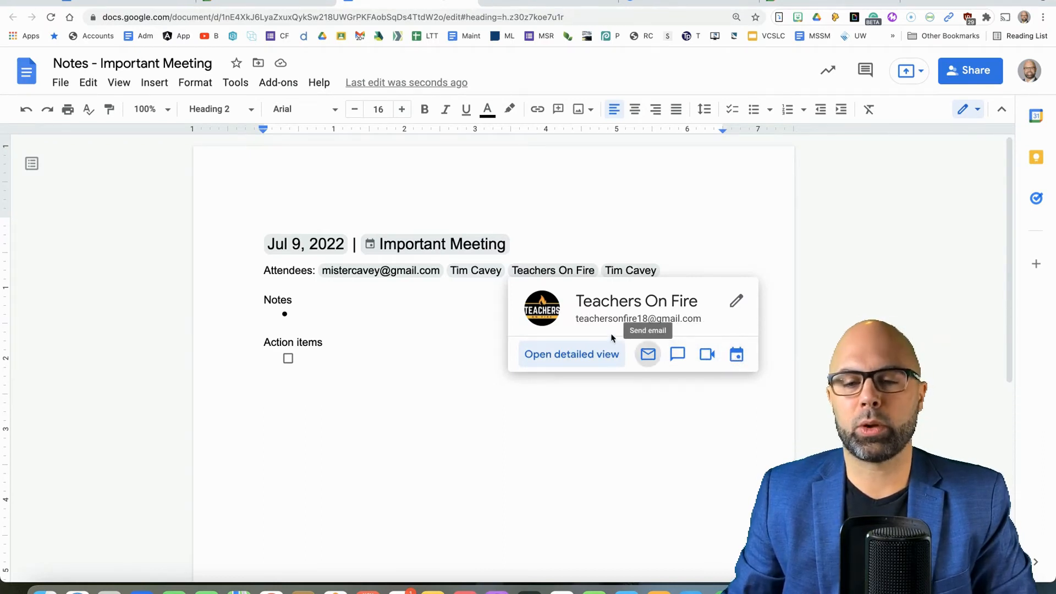
pyautogui.moveTo(569, 336)
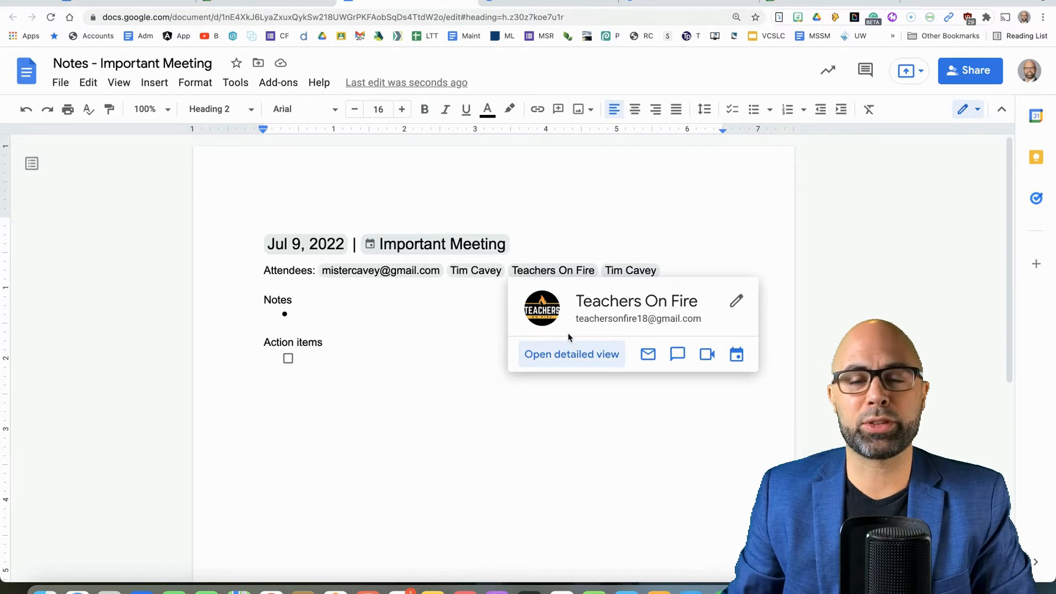
pyautogui.click(451, 324)
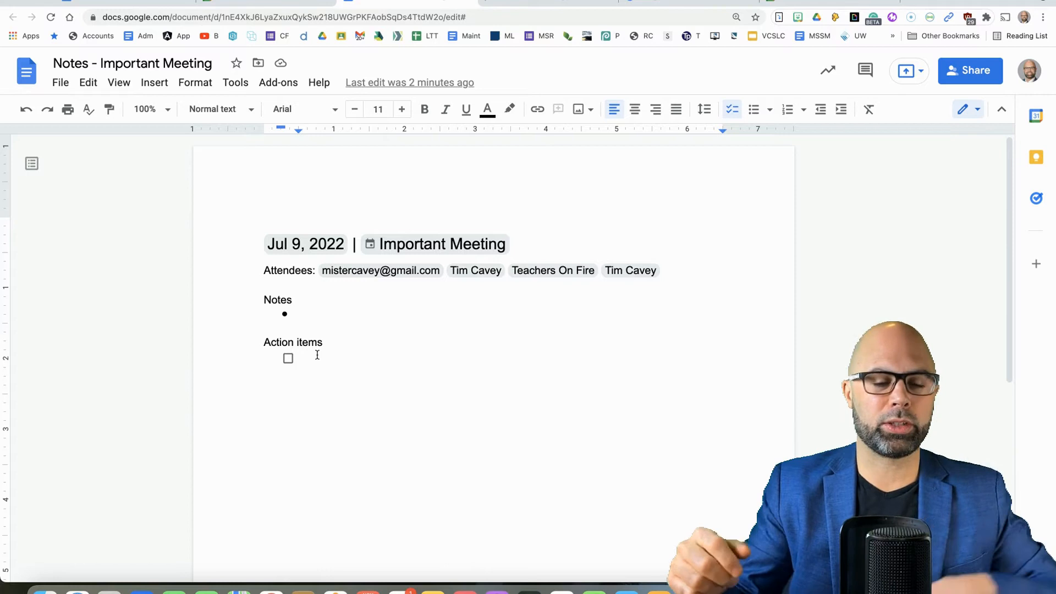
# - Fill the Action items checklist with Speak to Bob, Connect with Sally and Speak to Edward
pyautogui.write('spea')
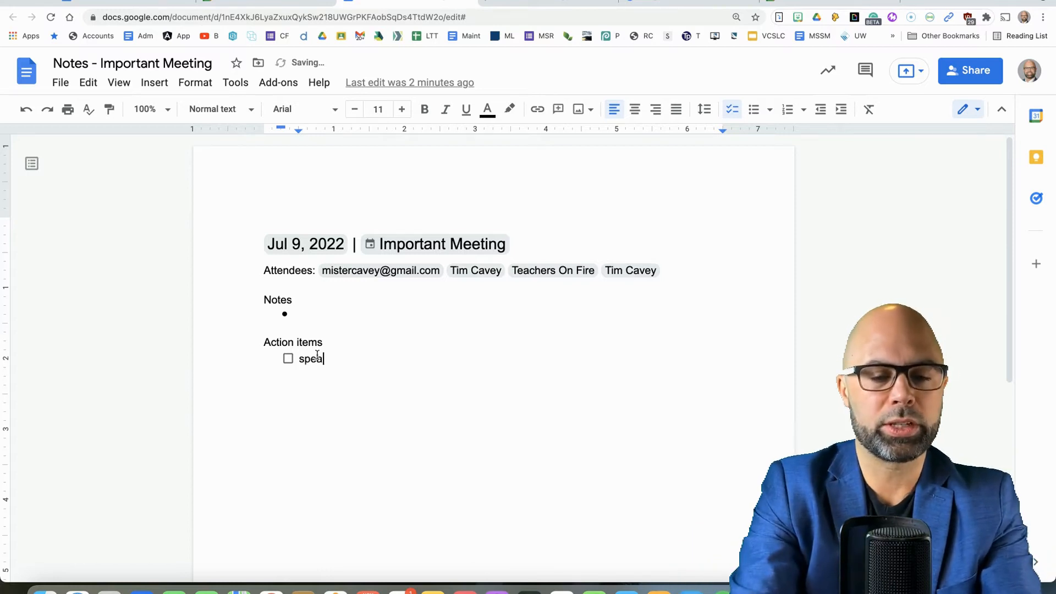
pyautogui.write('Speak to Bob')
pyautogui.write('Connect')
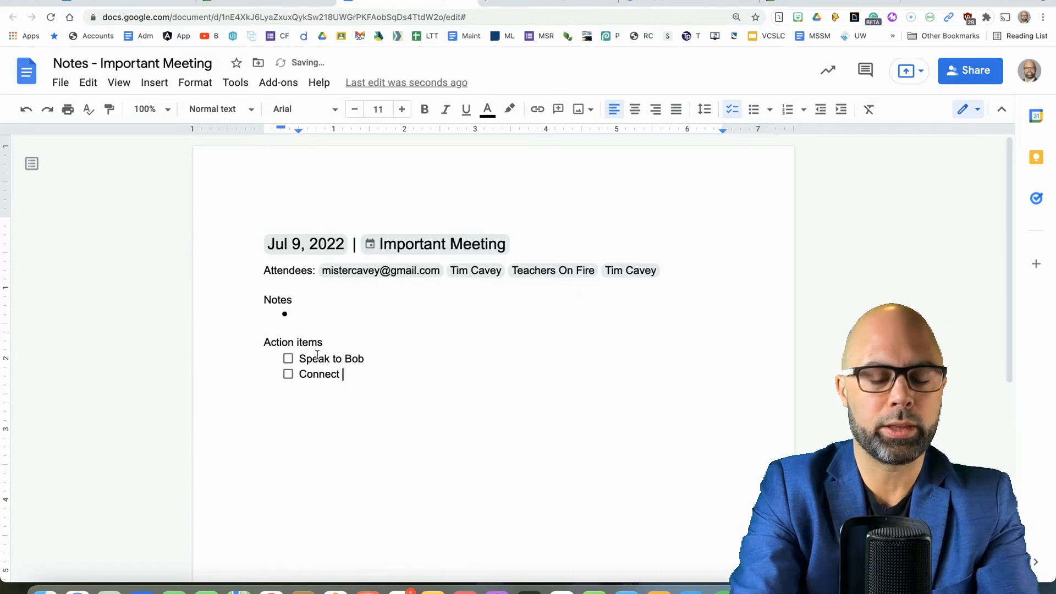
pyautogui.write('with Sally')
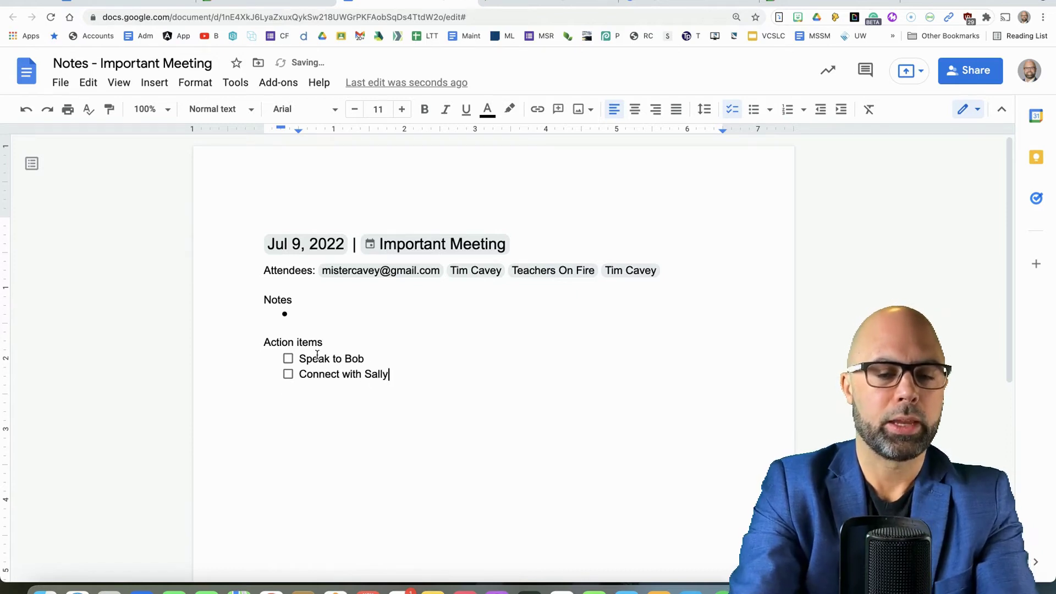
pyautogui.press('Enter')
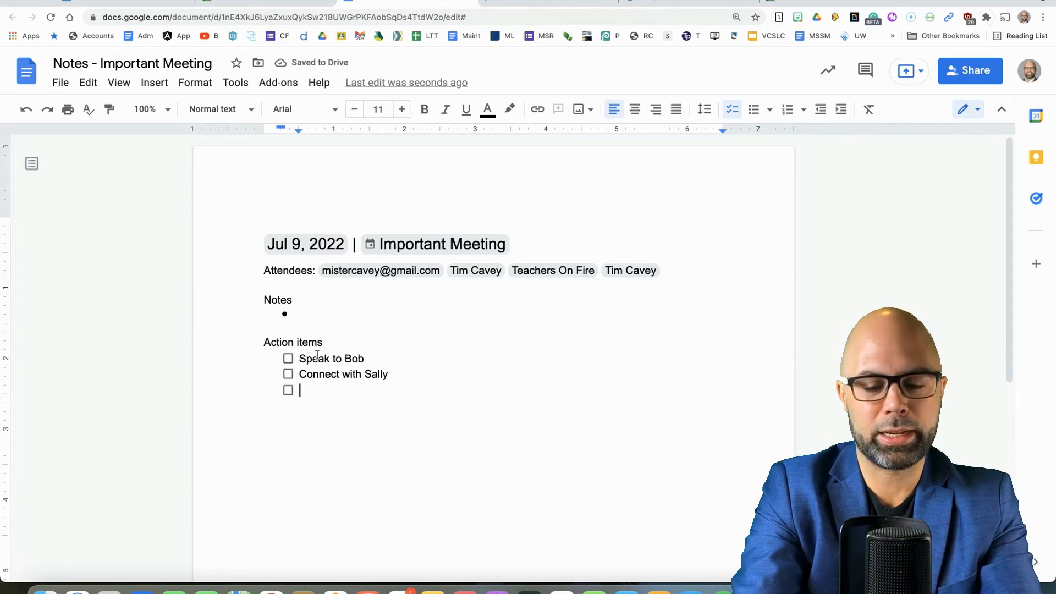
pyautogui.write('Spea')
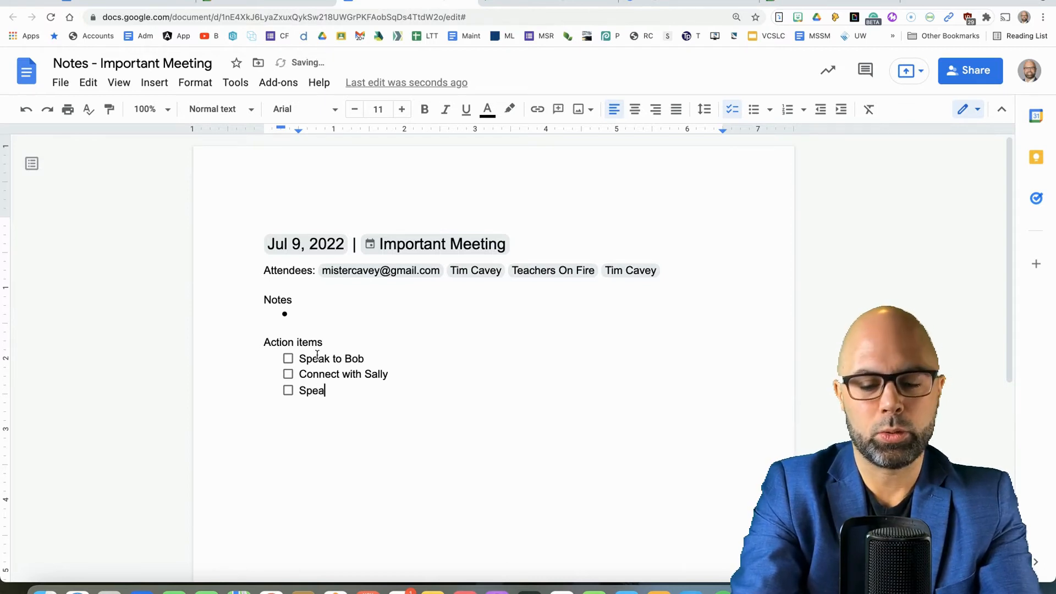
pyautogui.write('k to Edward')
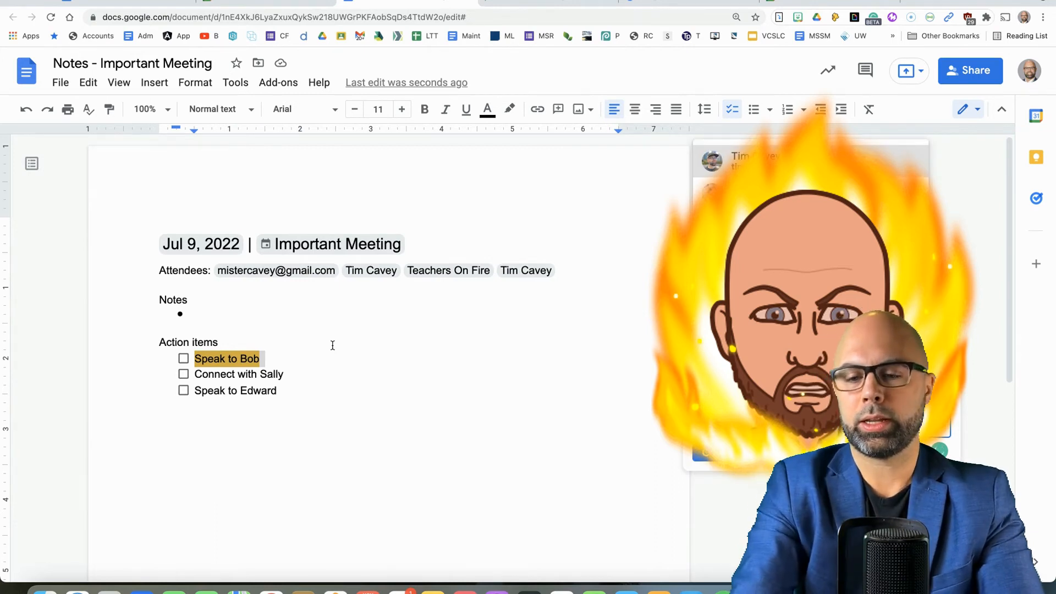
pyautogui.press('Ctrl+Alt+M')
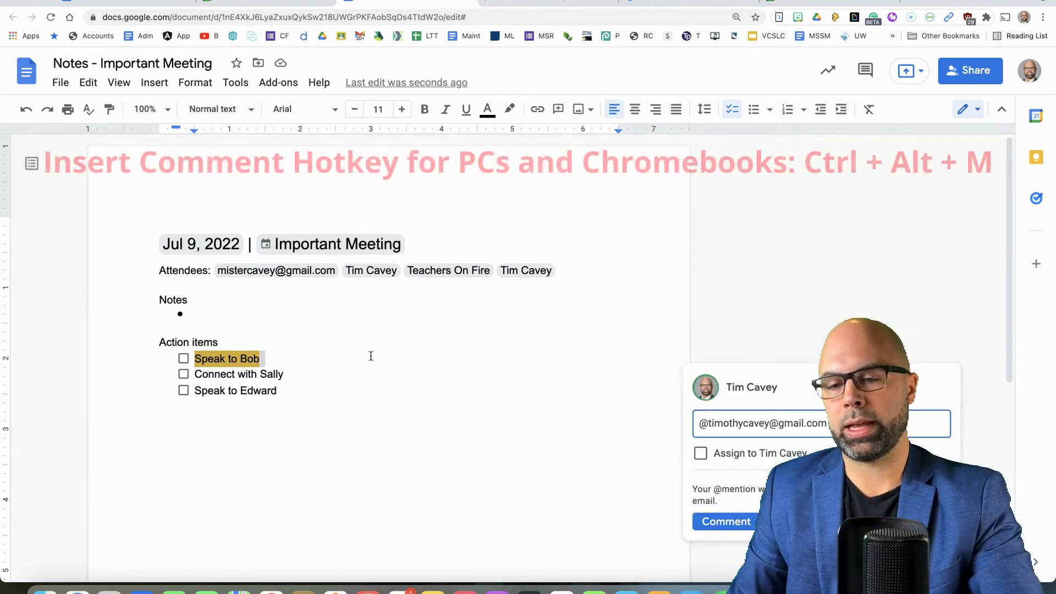
pyautogui.click(700, 453)
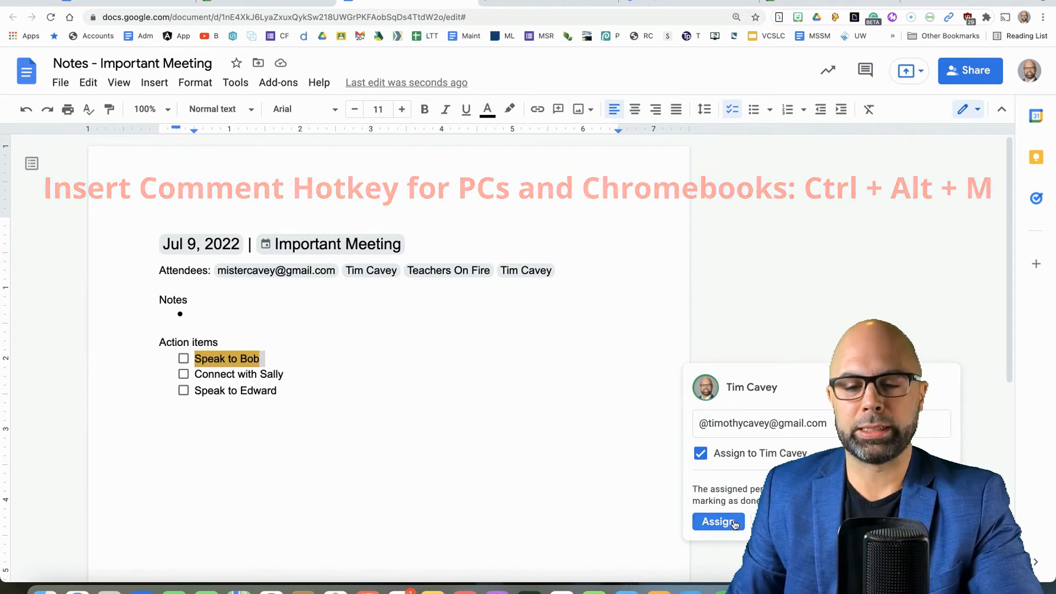
pyautogui.click(719, 522)
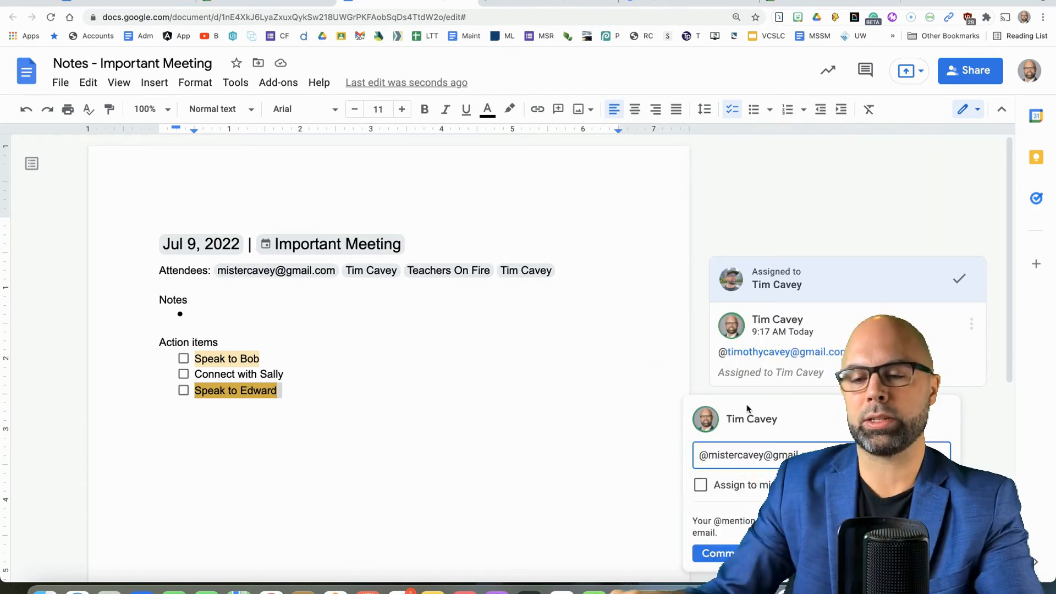
pyautogui.click(701, 485)
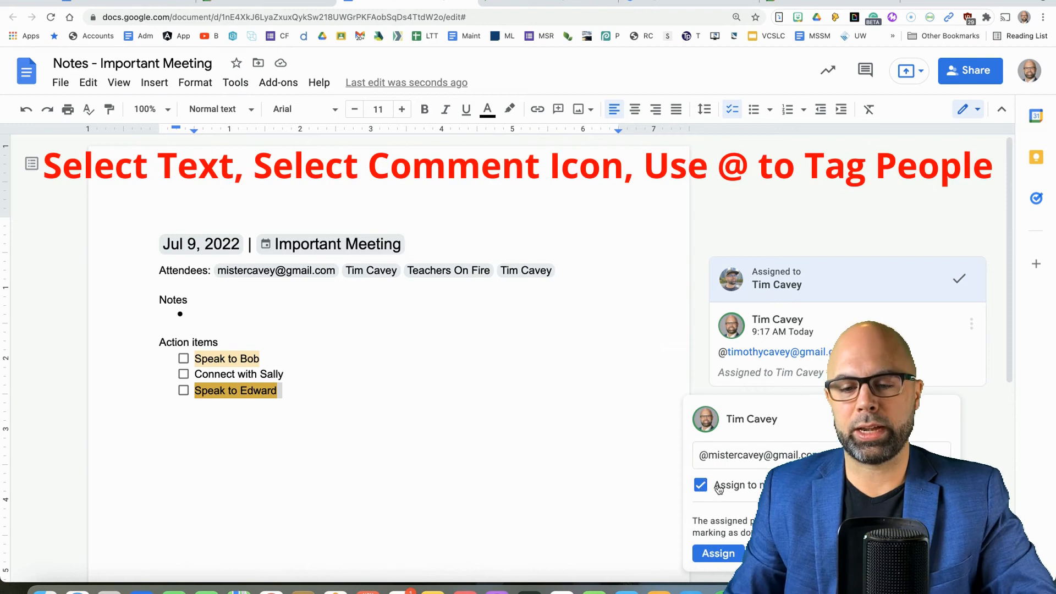
pyautogui.click(718, 554)
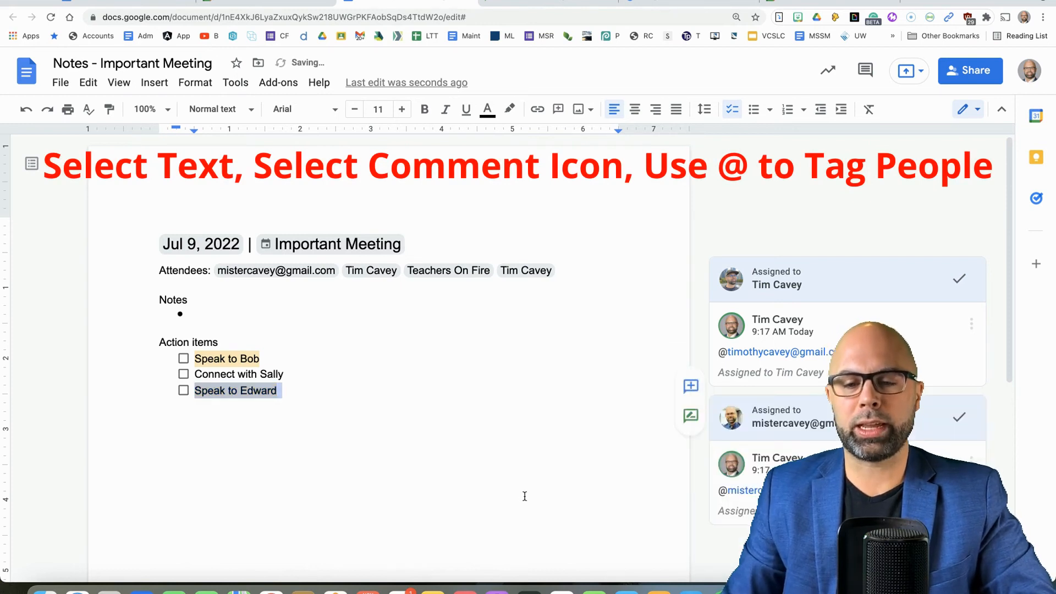